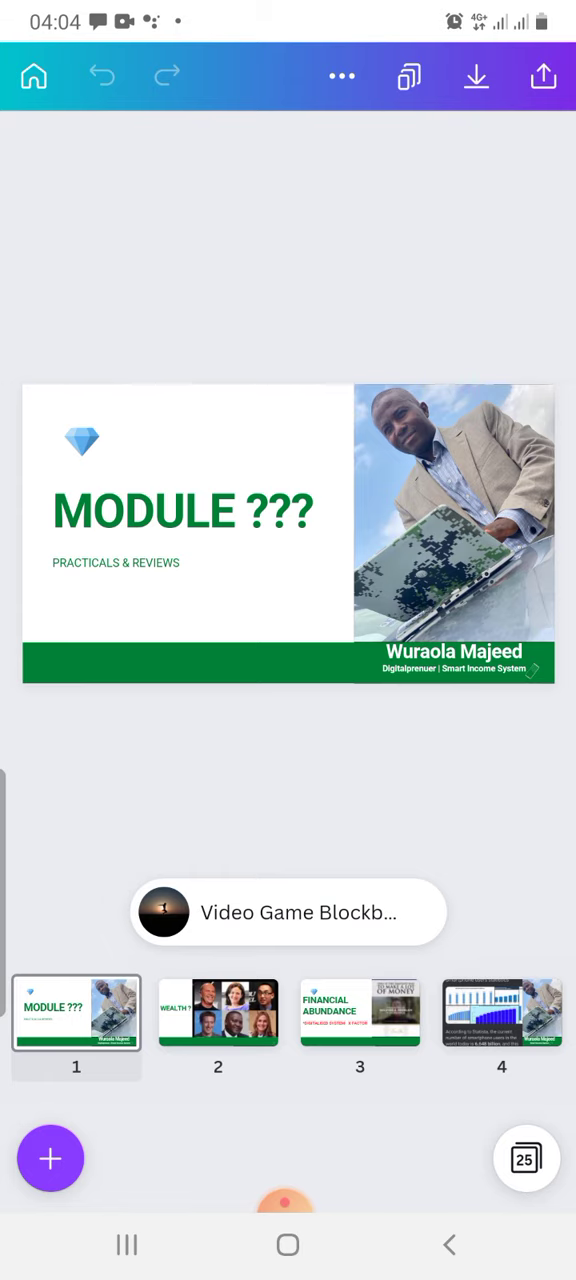
Go to the WEALTH slide and select its pointing Uncle Sam video.
click(218, 1012)
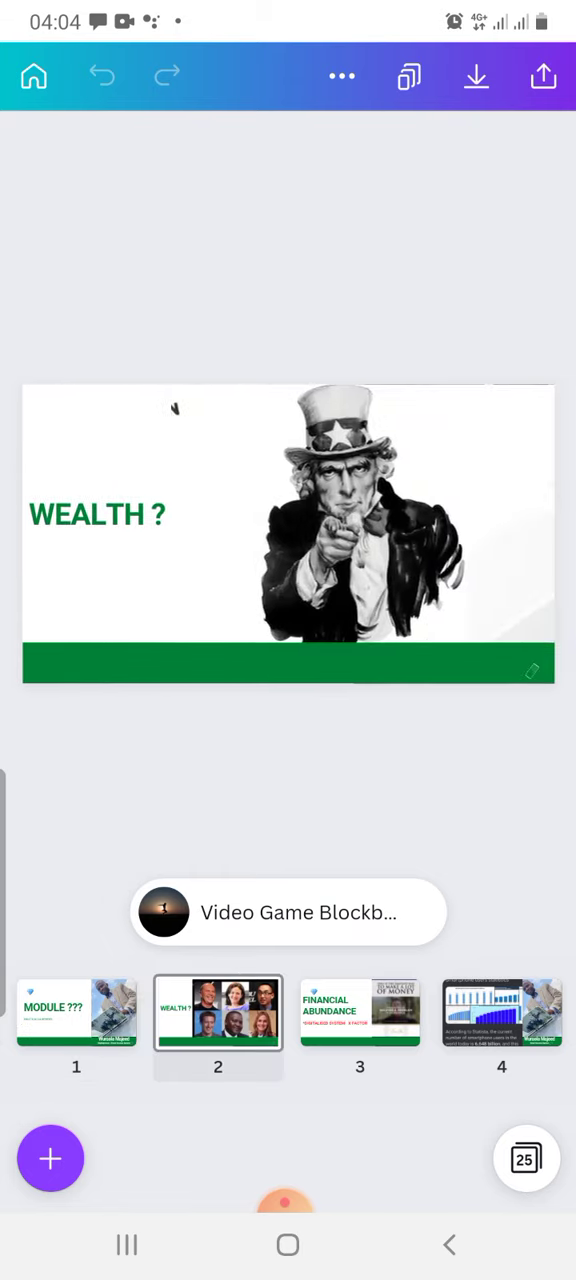
click(364, 514)
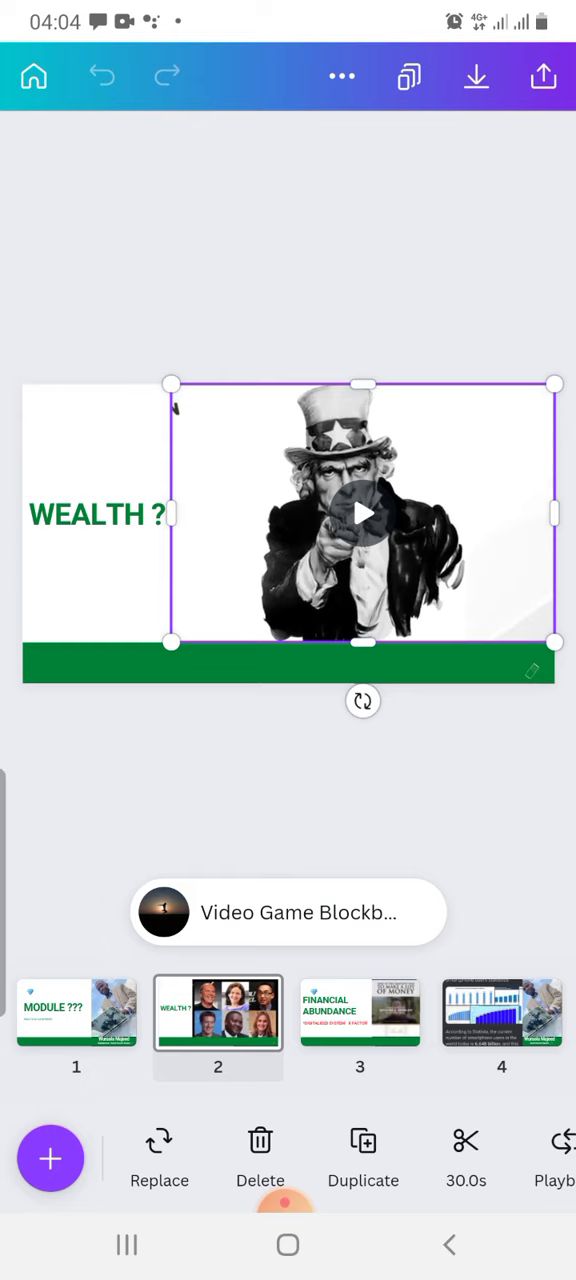
Play the Uncle Sam video through, then move to the FINANCIAL ABUNDANCE slide.
click(364, 512)
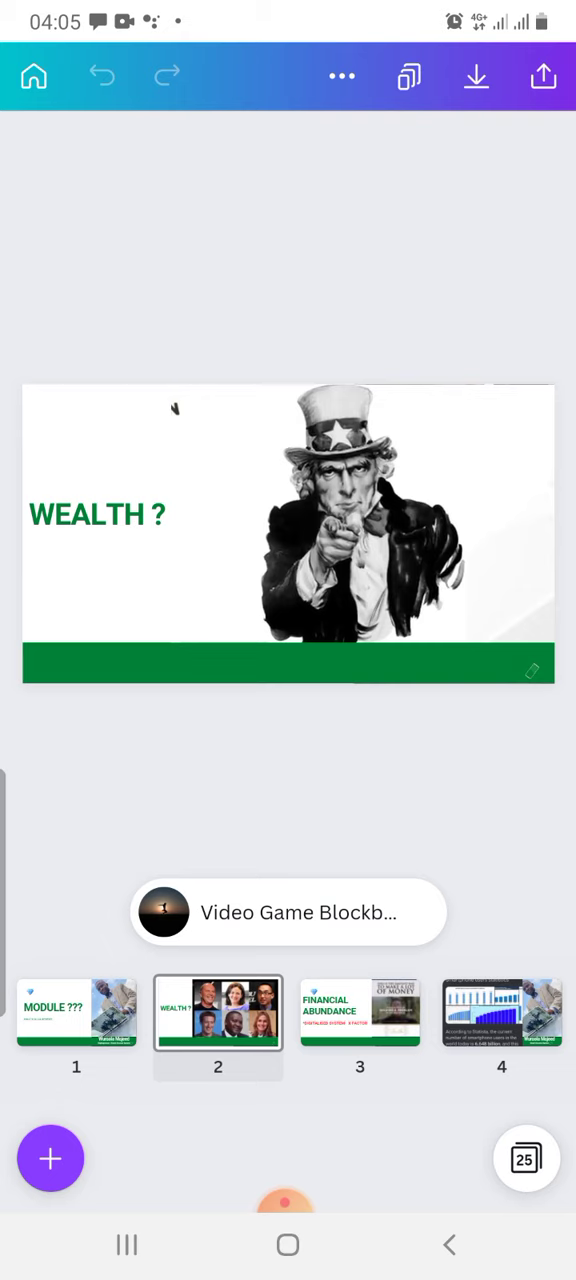
click(360, 1012)
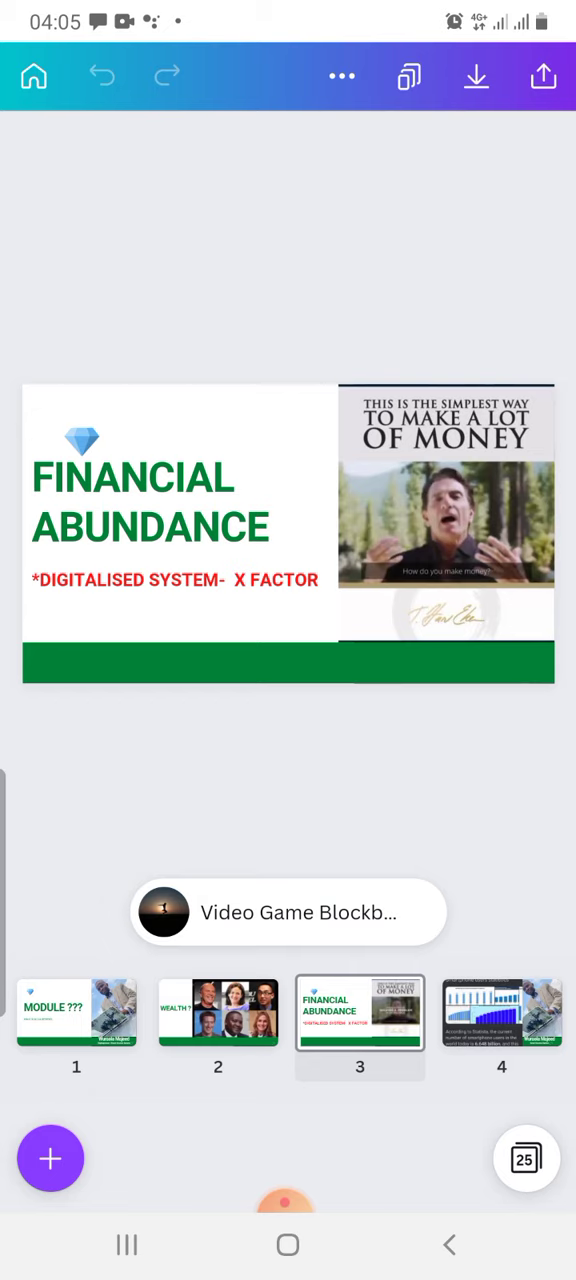
Select the make-a-lot-of-money video beside the FINANCIAL ABUNDANCE title.
click(446, 512)
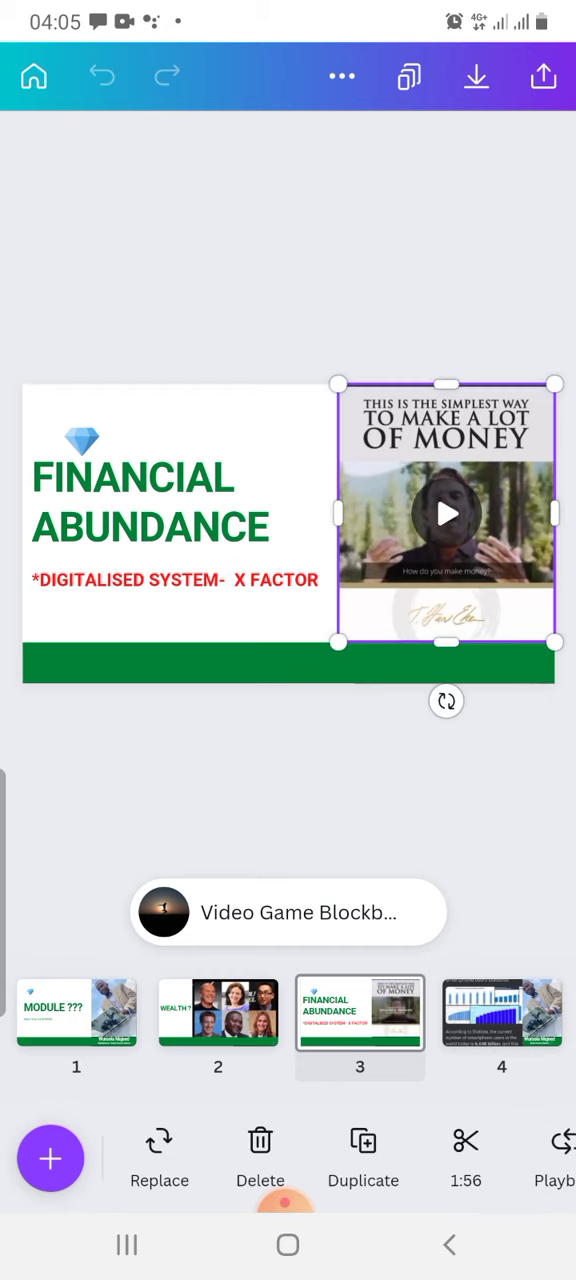
Play the 1:56 money-making video before advancing to the screen-time slide.
click(446, 514)
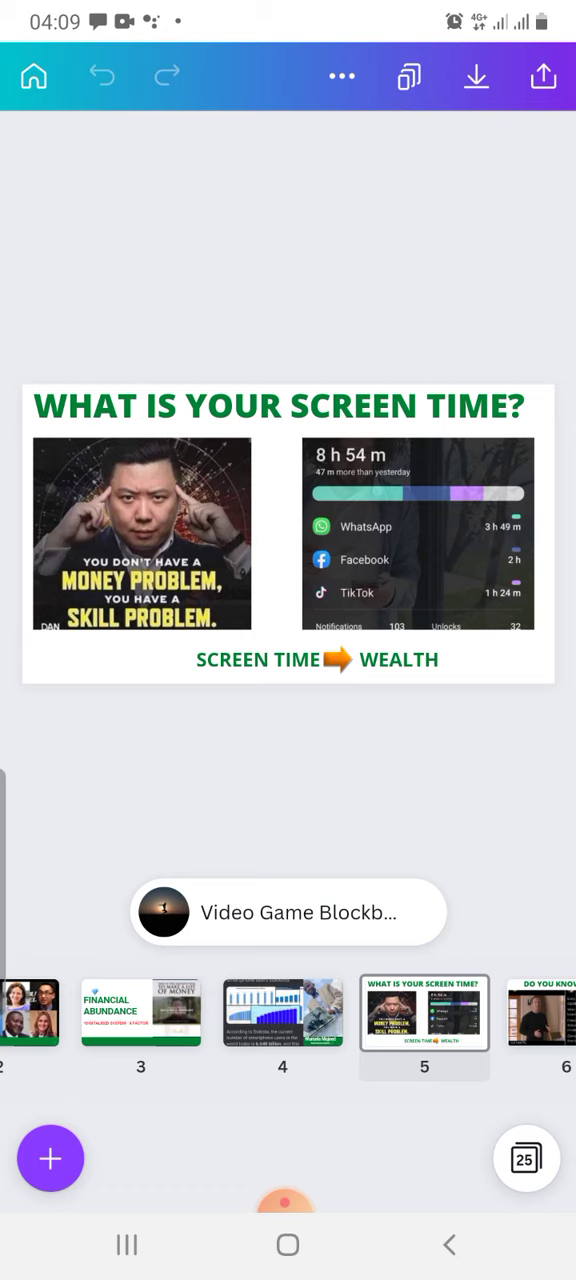
Select the 34.1s screen-time statistics video on slide 5.
click(418, 532)
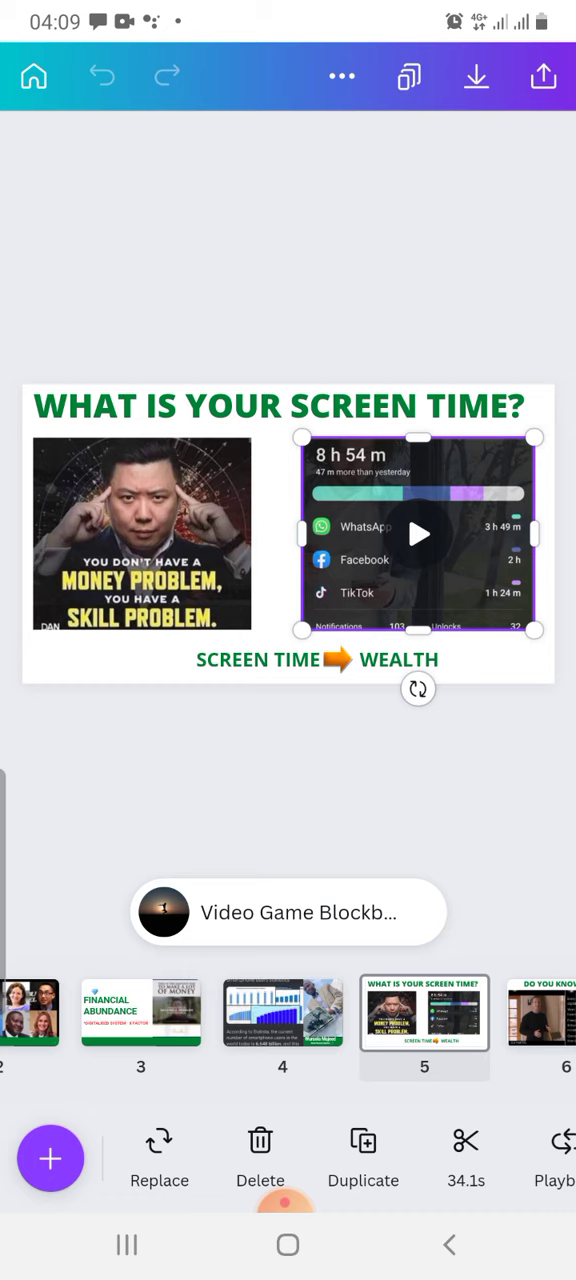
Play the screen-time video and skip ahead to a later point in it.
click(418, 532)
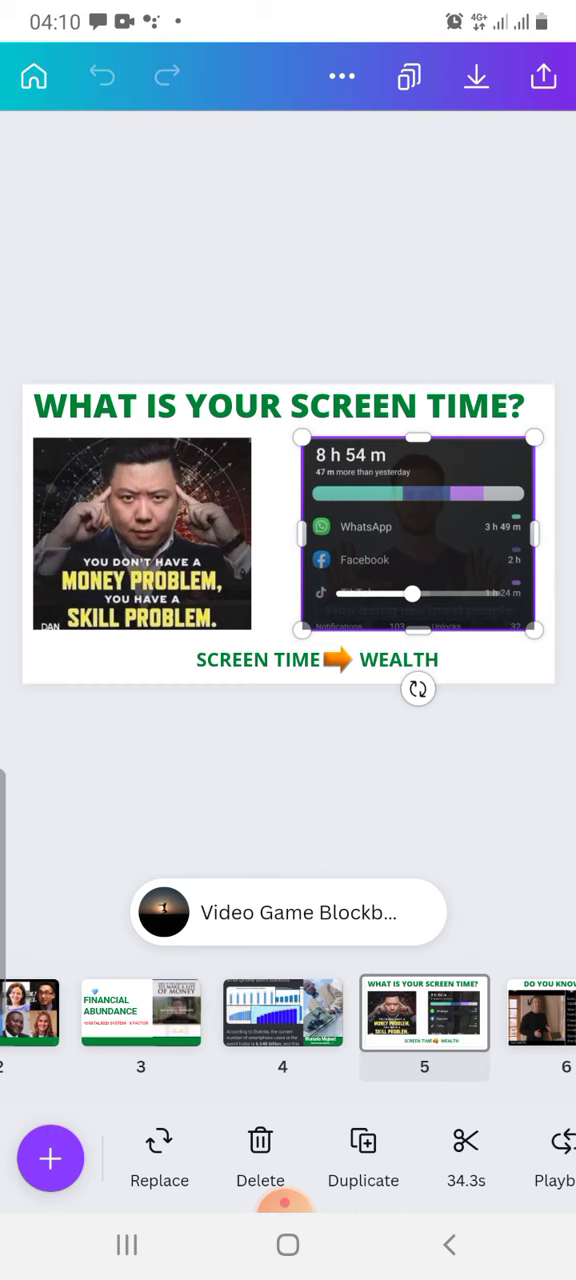
drag(410, 594, 420, 594)
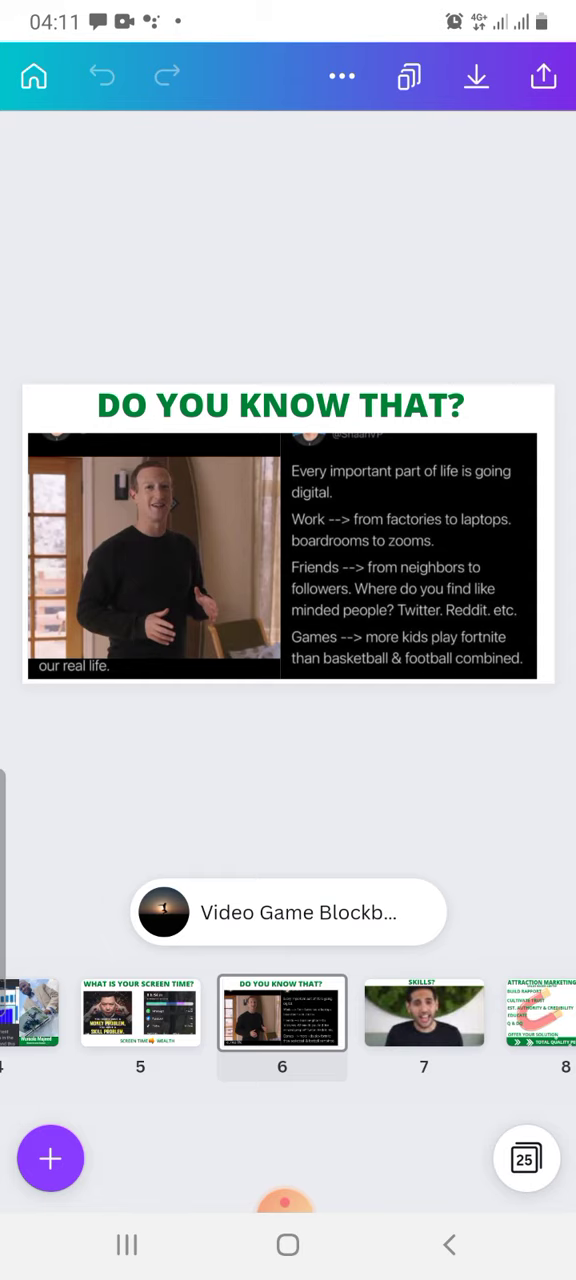
Reach the SKILLS? slide and start its presenter video playing.
click(424, 1012)
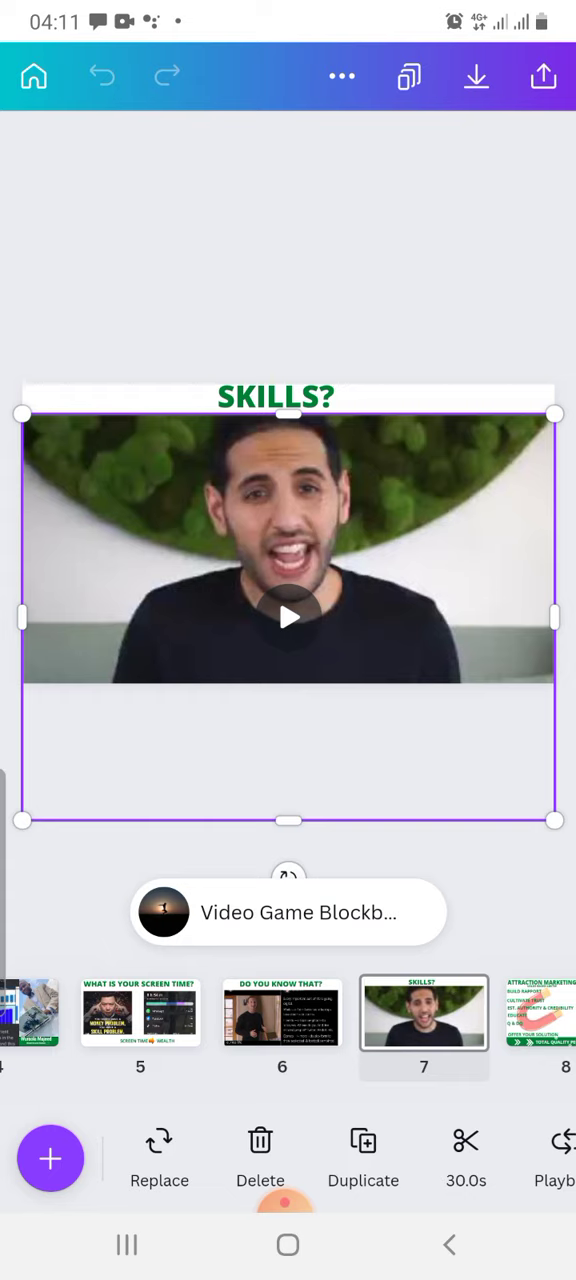
click(288, 616)
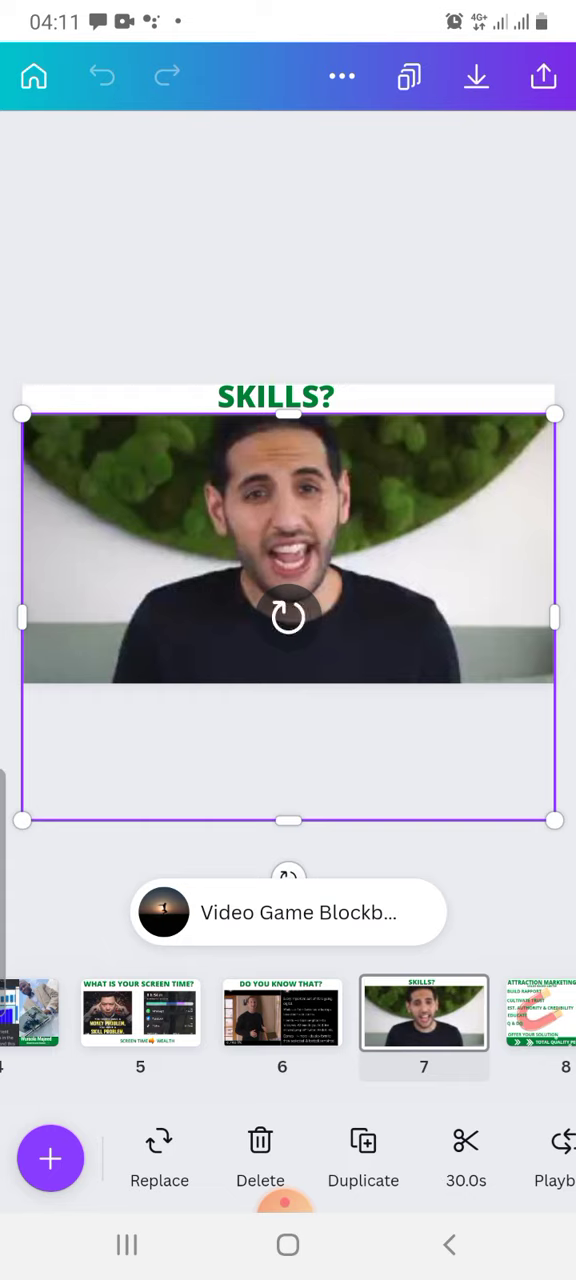
click(288, 616)
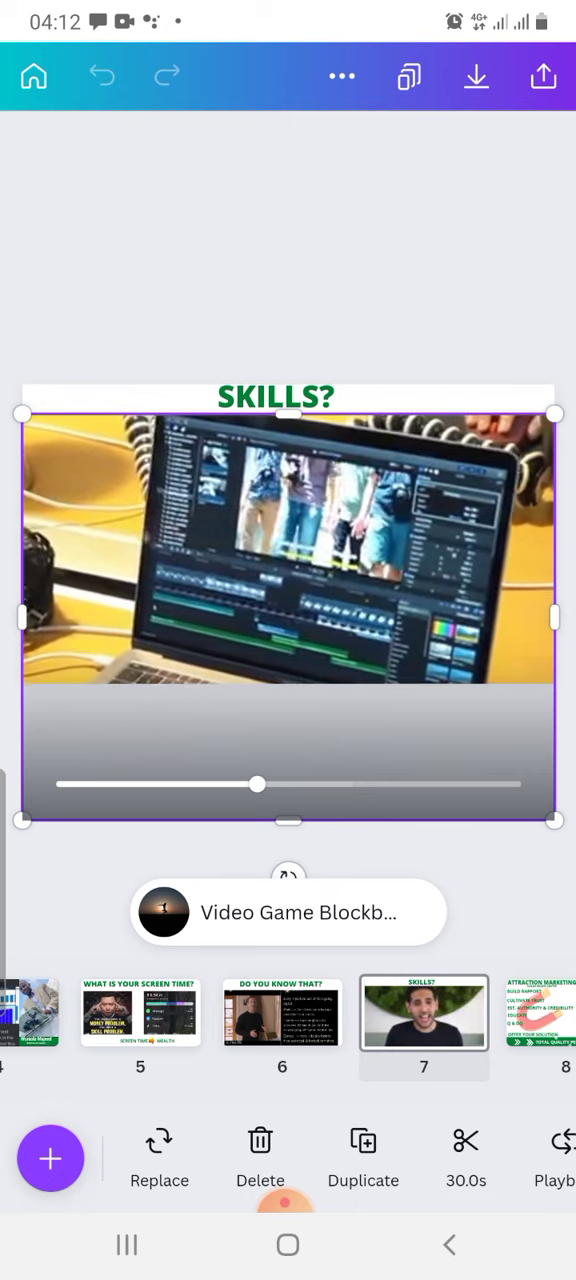
Scrub the SKILLS? video forward to near its end, then go to the Daily Sun COVID-19 slide.
drag(258, 784, 288, 784)
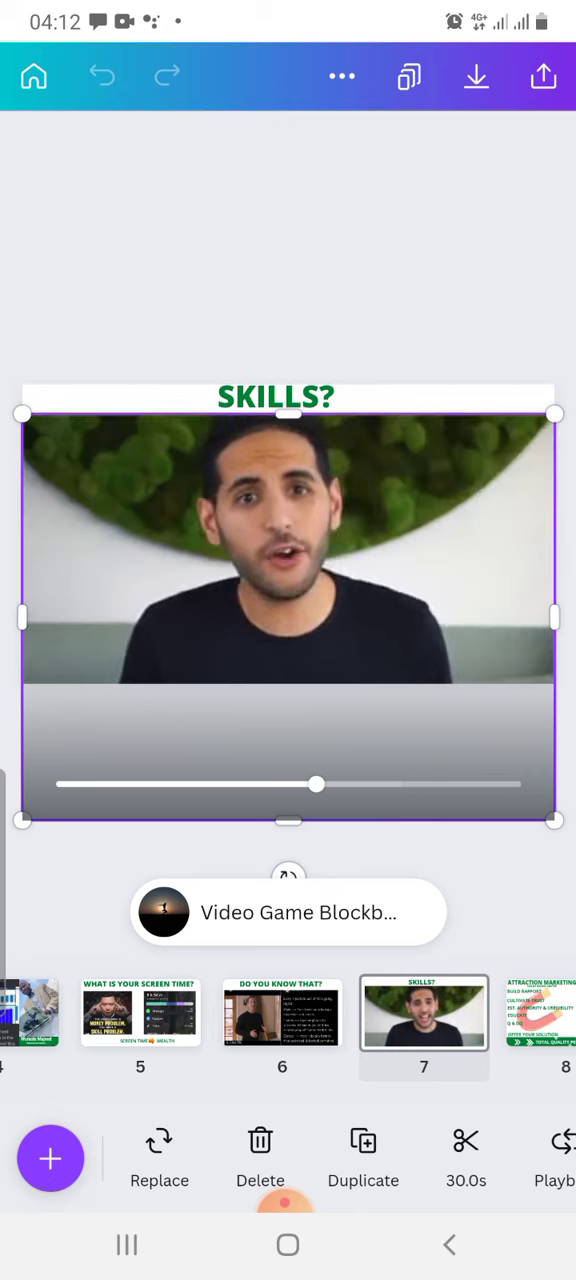
drag(316, 784, 348, 784)
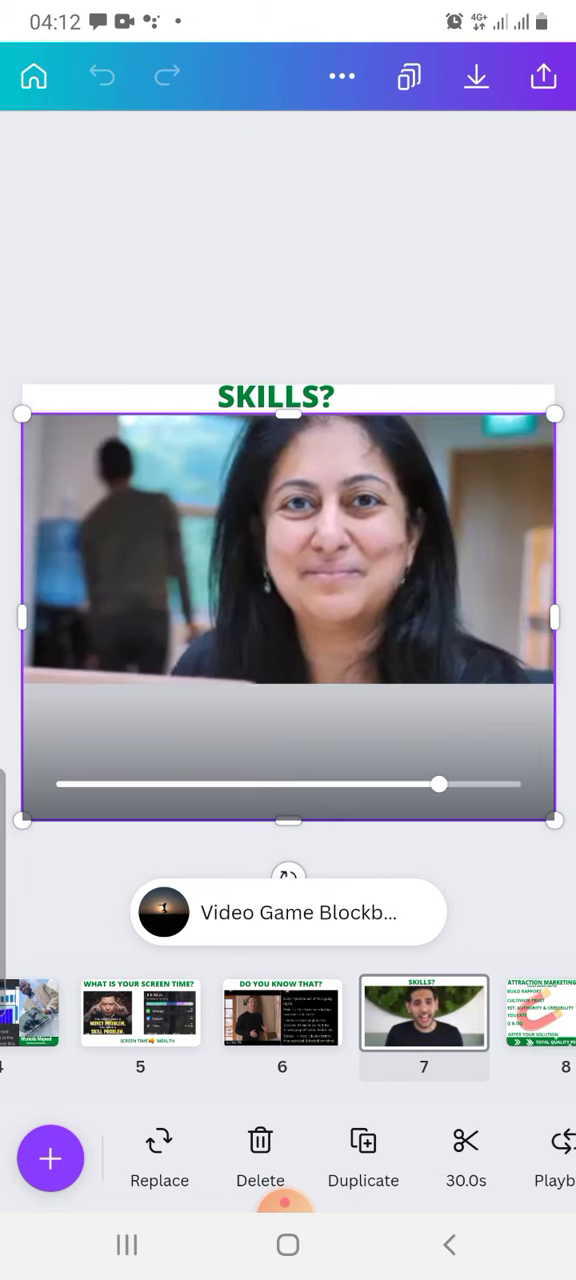
drag(440, 784, 470, 784)
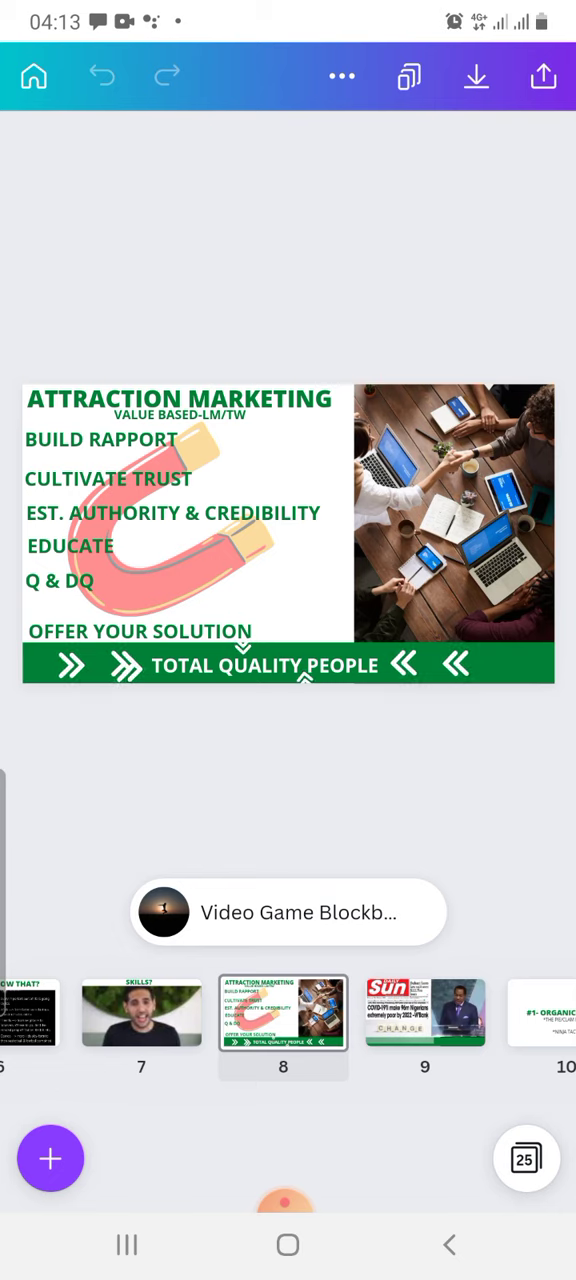
click(424, 1012)
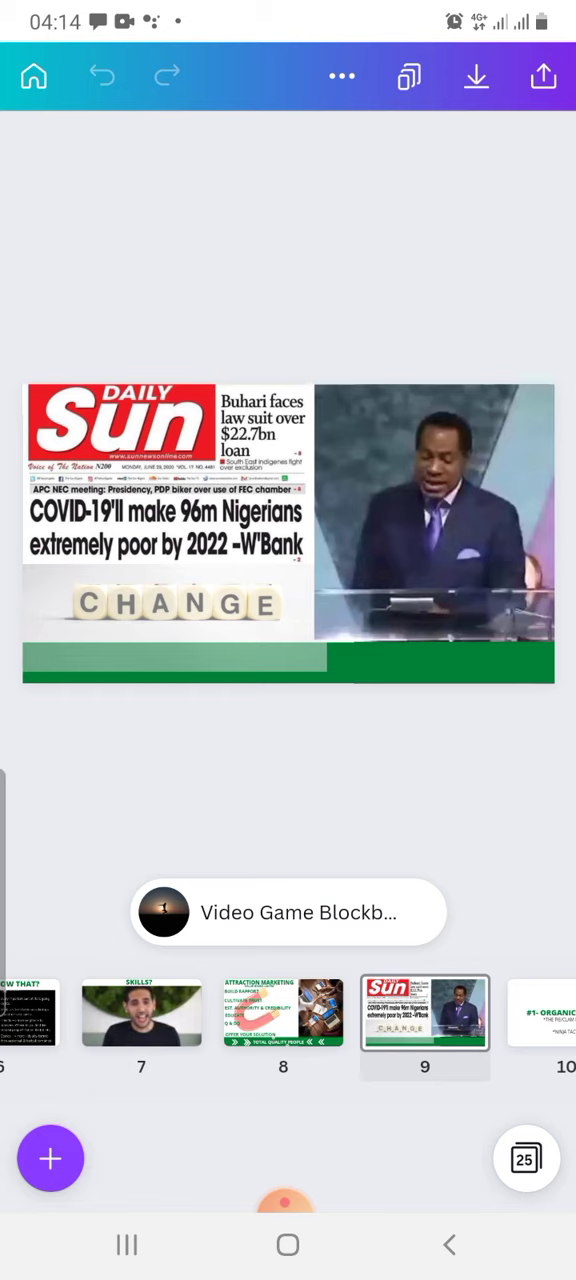
Select and play the one-minute podium speaker video on slide 9.
click(436, 512)
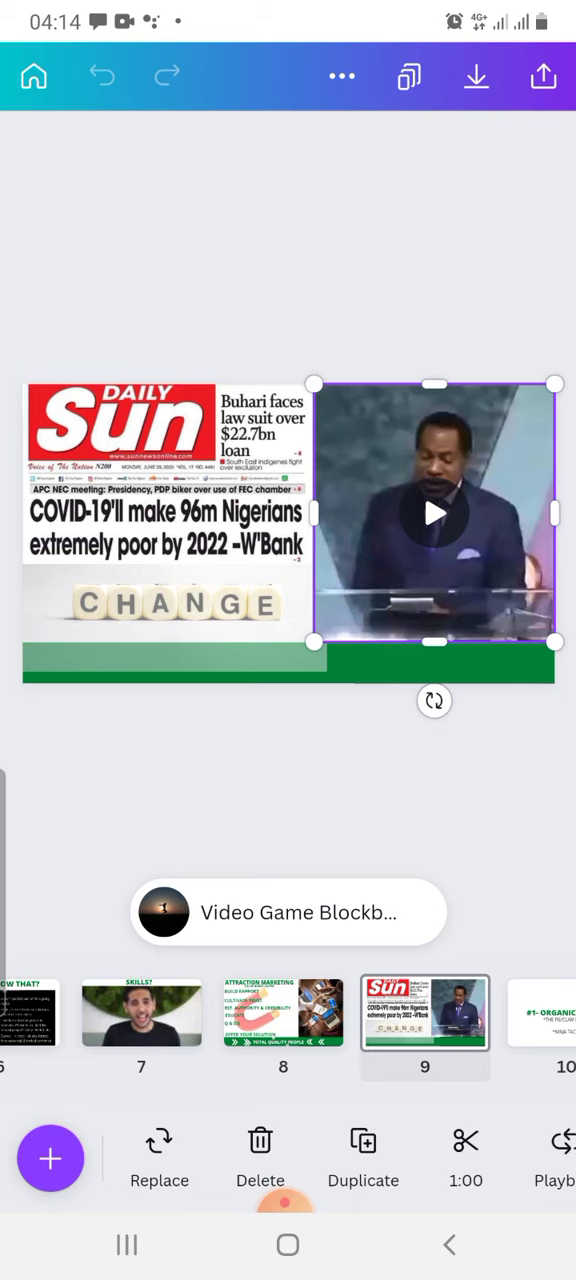
click(434, 512)
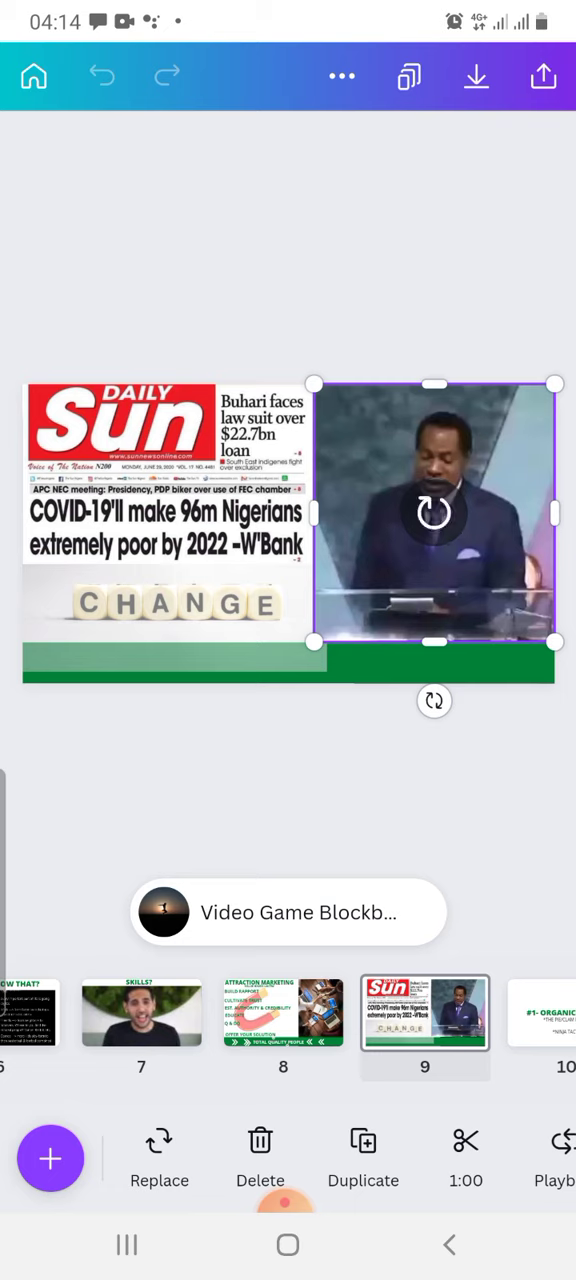